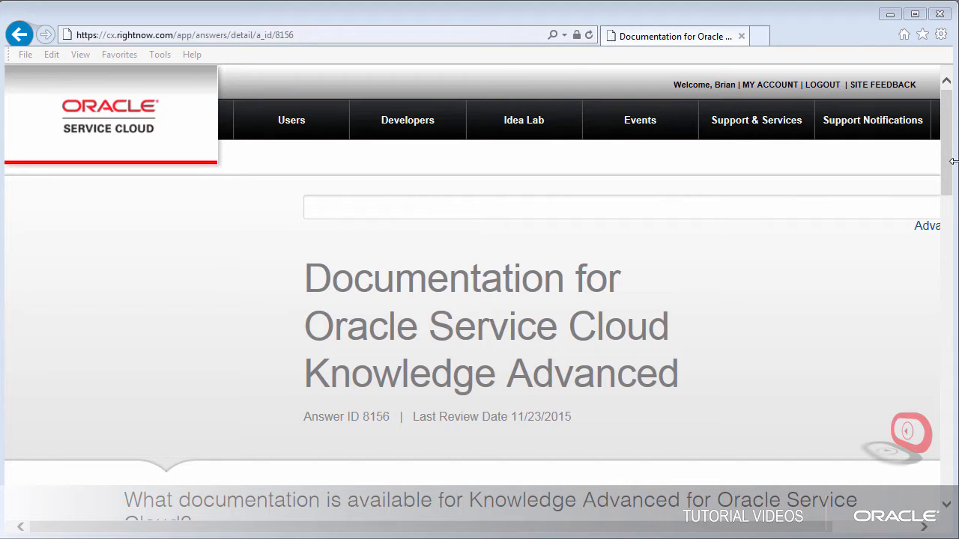
Step: Log in with username administrator and its password on the brand_a_english interface
{"action": "scroll", "scroll_direction": "down", "scroll_amount": 3}
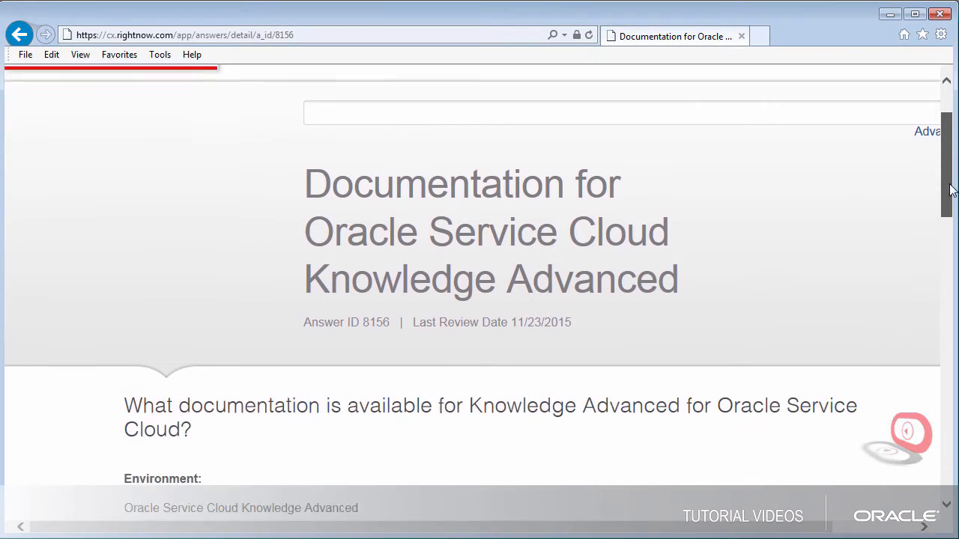
{"action": "scroll", "scroll_direction": "down", "scroll_amount": 3}
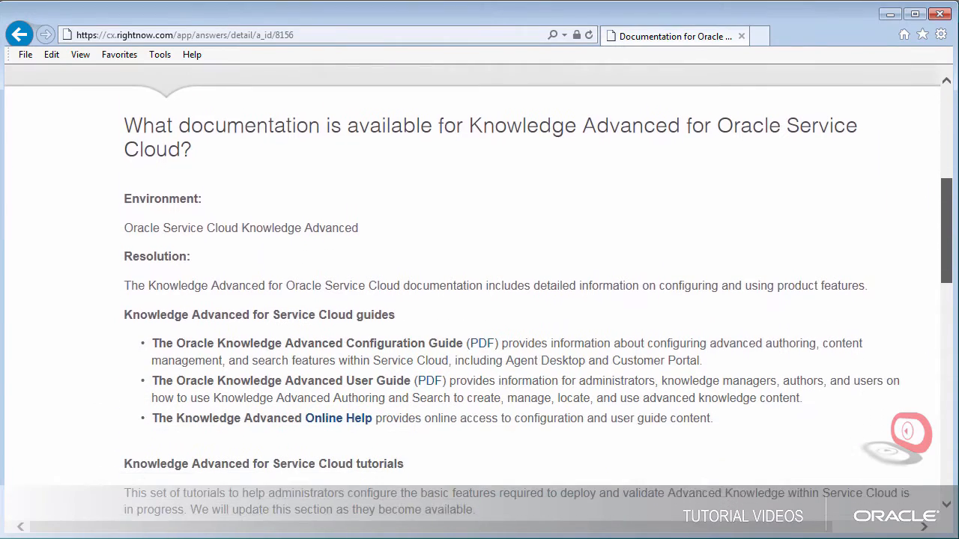
{"action": "scroll", "scroll_direction": "down", "scroll_amount": 3}
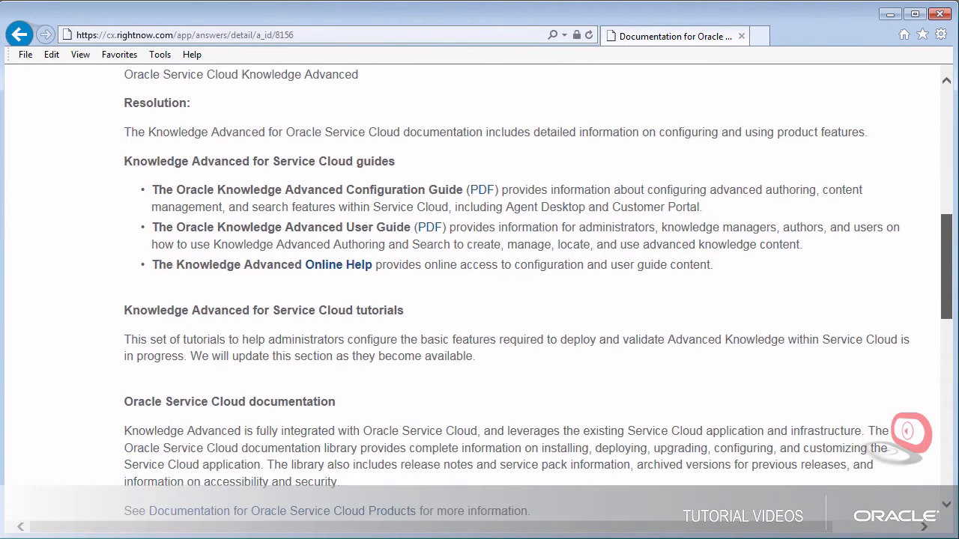
{"action": "scroll", "scroll_direction": "down", "scroll_amount": 3}
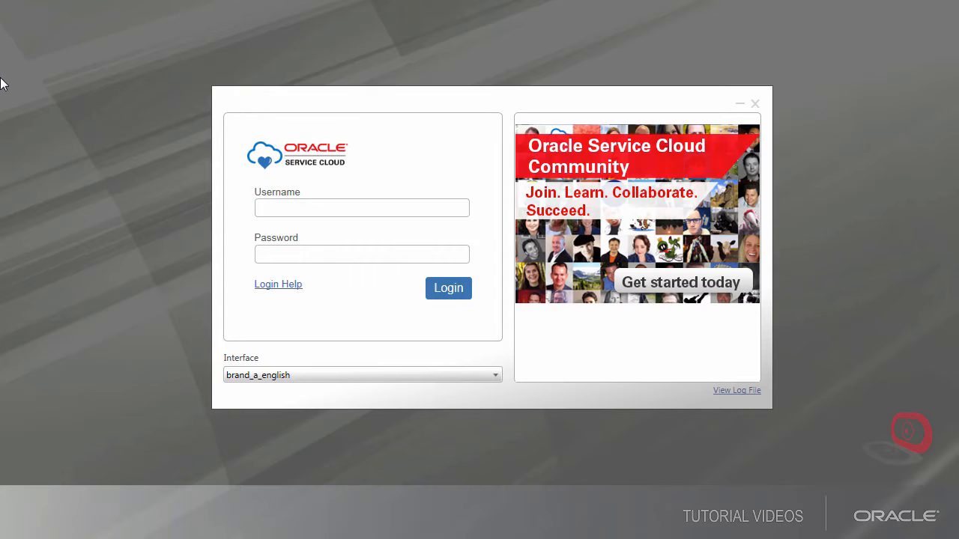
{"action": "mouse_move", "coordinate": [130, 244]}
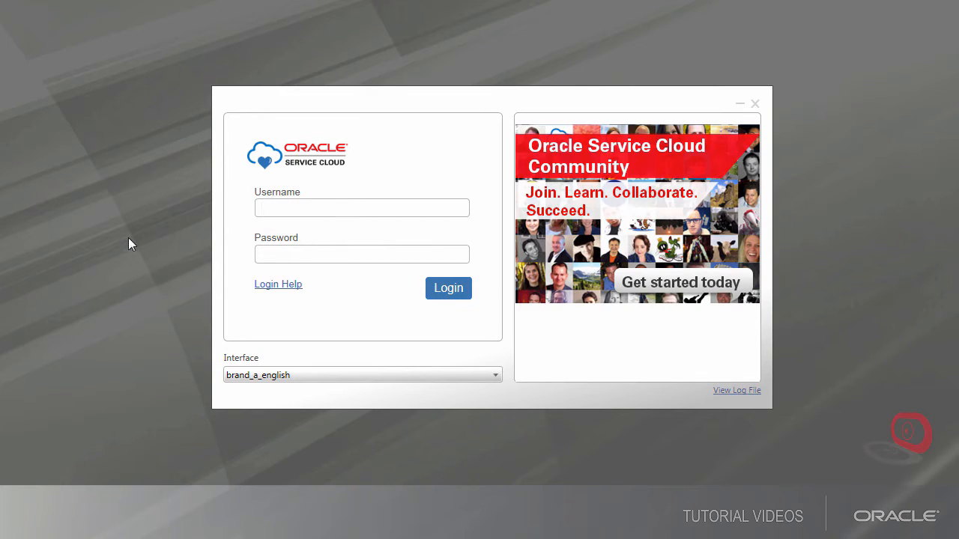
{"action": "type", "text": "admini"}
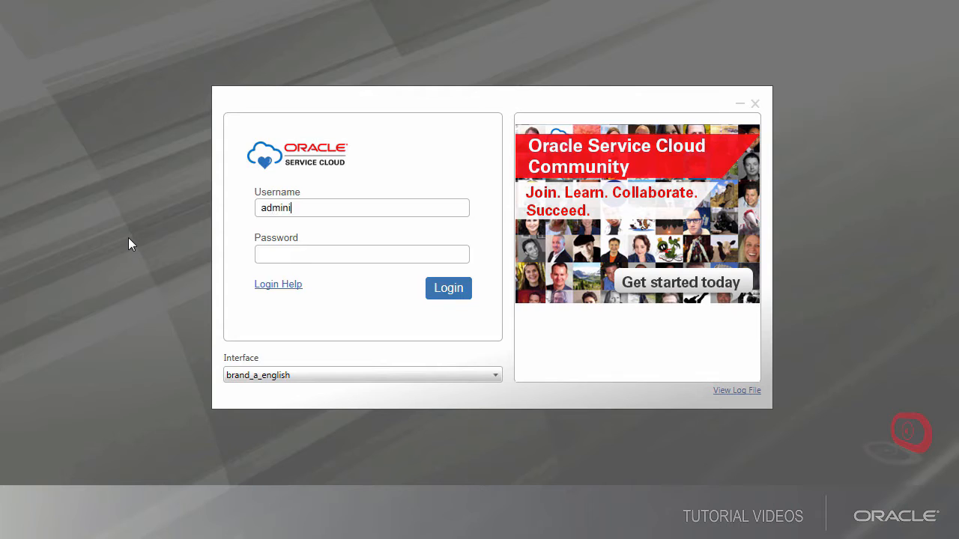
{"action": "type", "text": "strator"}
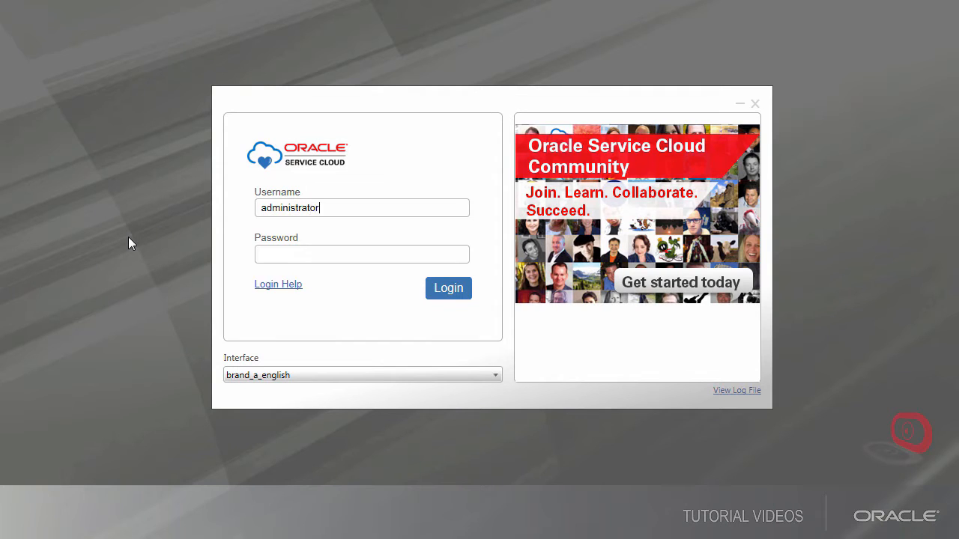
{"action": "left_click", "coordinate": [447, 287]}
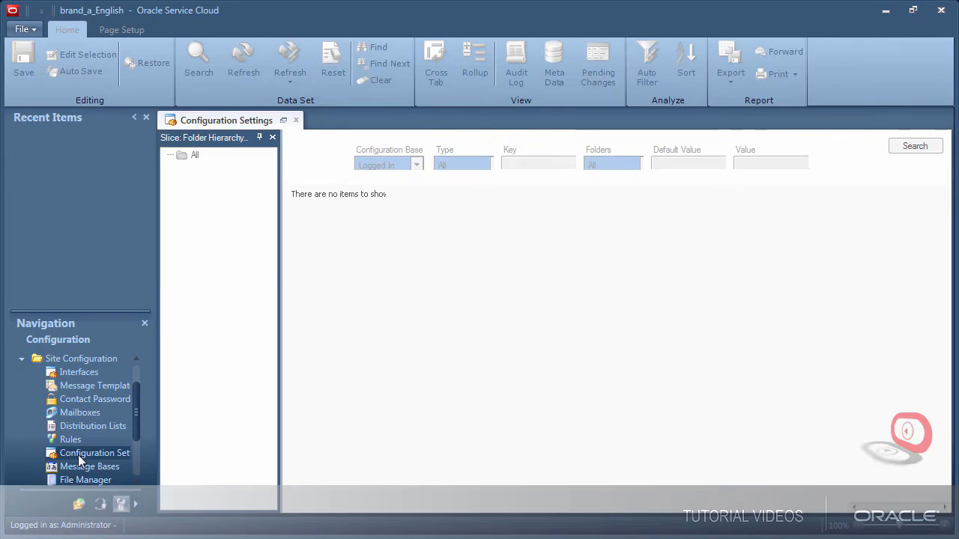
Step: Search configuration settings by key MOD_CP_DEV* to find MOD_CP_DEVELOPMENT_ENABLED
{"action": "left_click", "coordinate": [198, 62]}
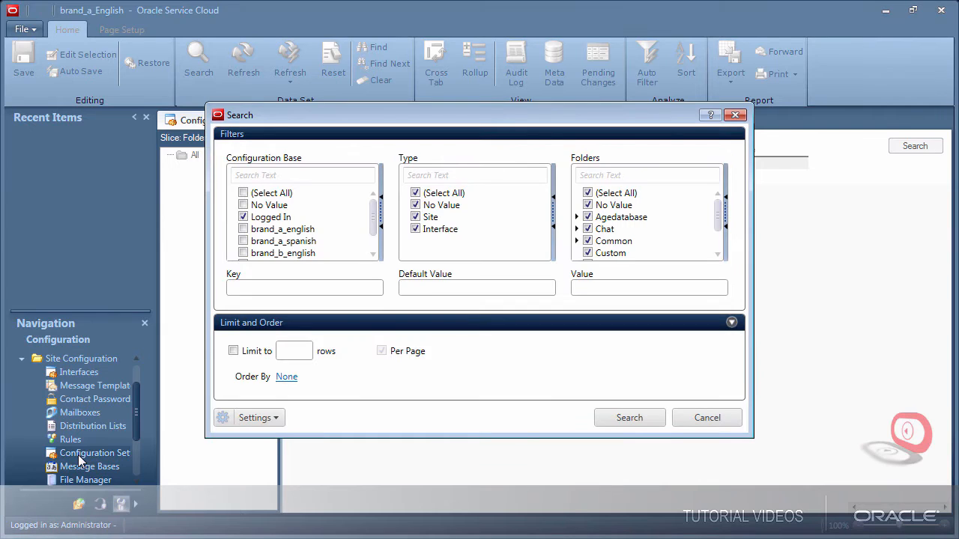
{"action": "left_click", "coordinate": [304, 288]}
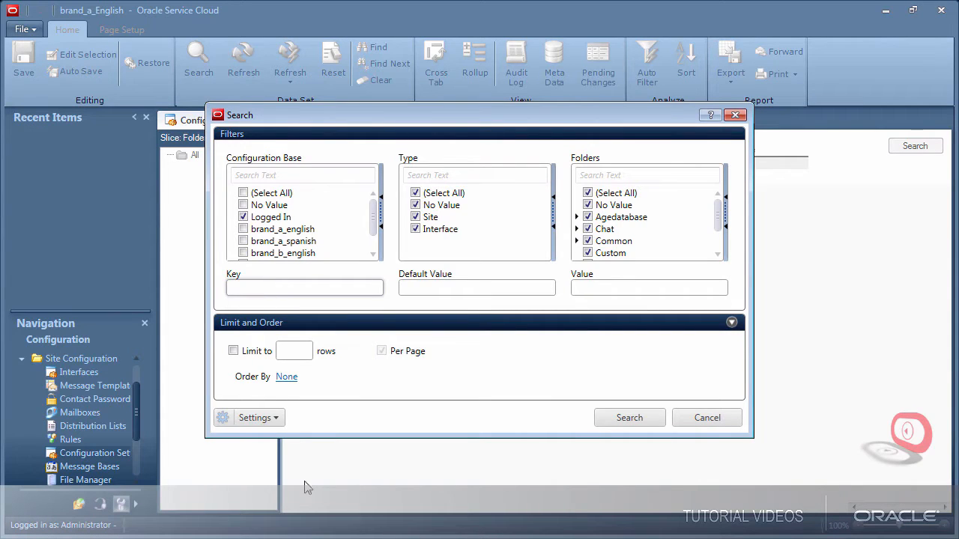
{"action": "type", "text": "MOD_CP_DEV*"}
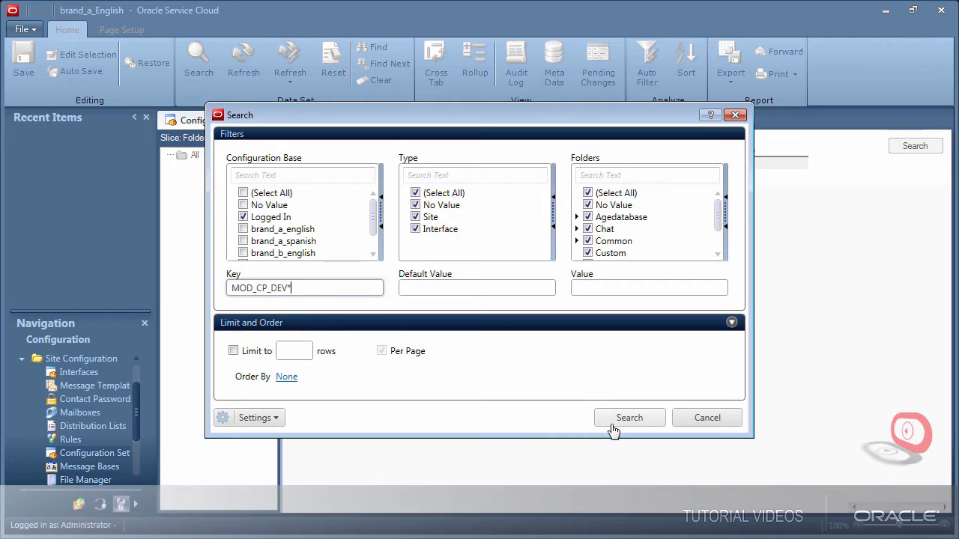
{"action": "left_click", "coordinate": [629, 417]}
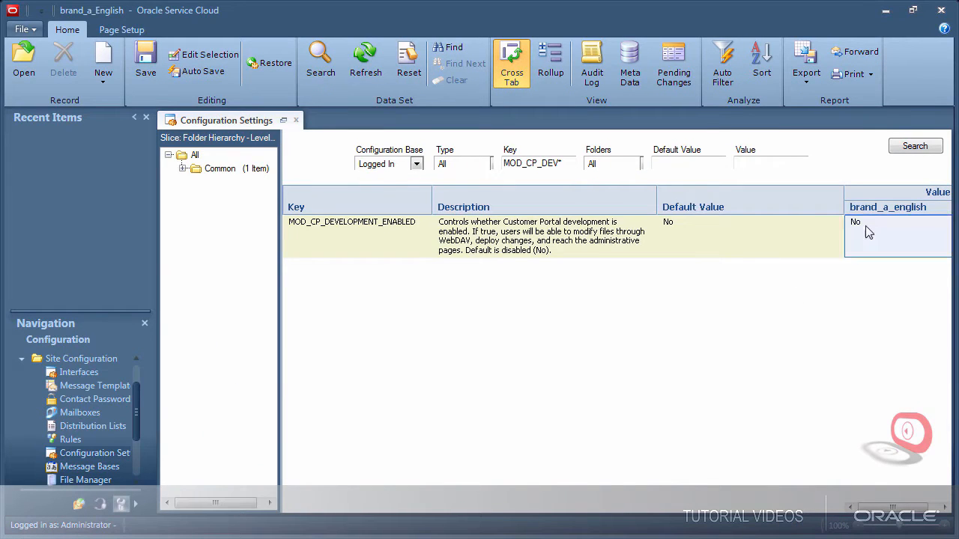
Step: Change MOD_CP_DEVELOPMENT_ENABLED from No to Yes for brand_a_english and save it
{"action": "left_click", "coordinate": [897, 223]}
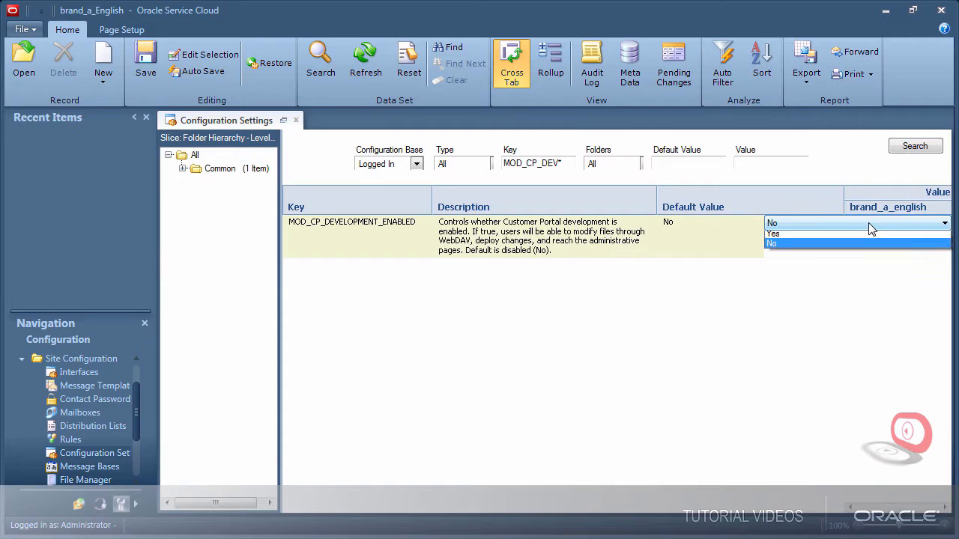
{"action": "left_click", "coordinate": [773, 234]}
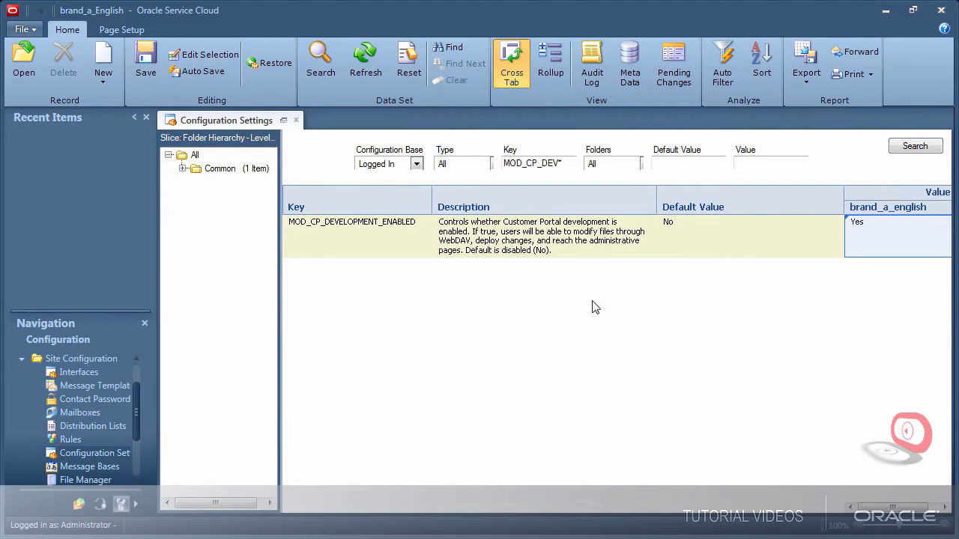
{"action": "mouse_move", "coordinate": [146, 62]}
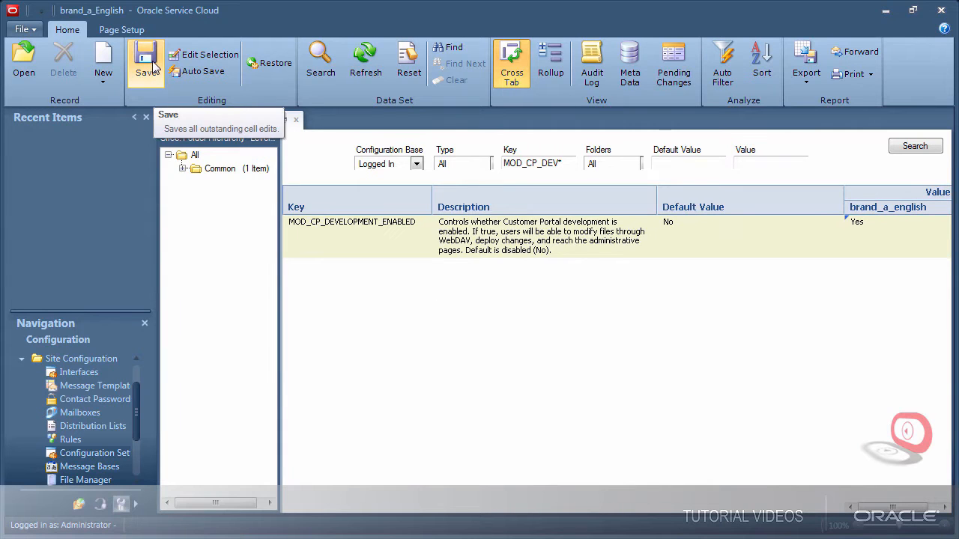
{"action": "left_click", "coordinate": [146, 64]}
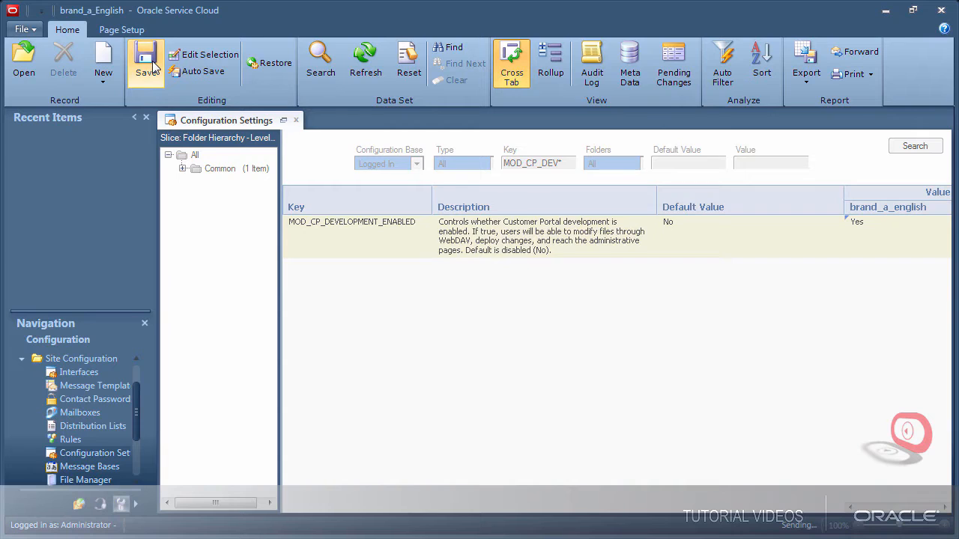
{"action": "left_click", "coordinate": [145, 63]}
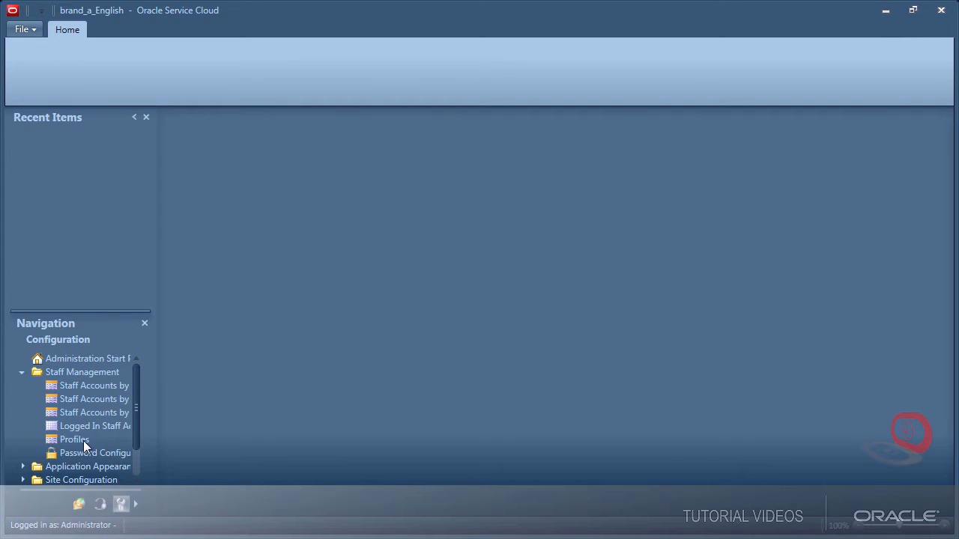
Step: Open the Admin1 record from the Staff Management Profiles list
{"action": "double_click", "coordinate": [74, 439]}
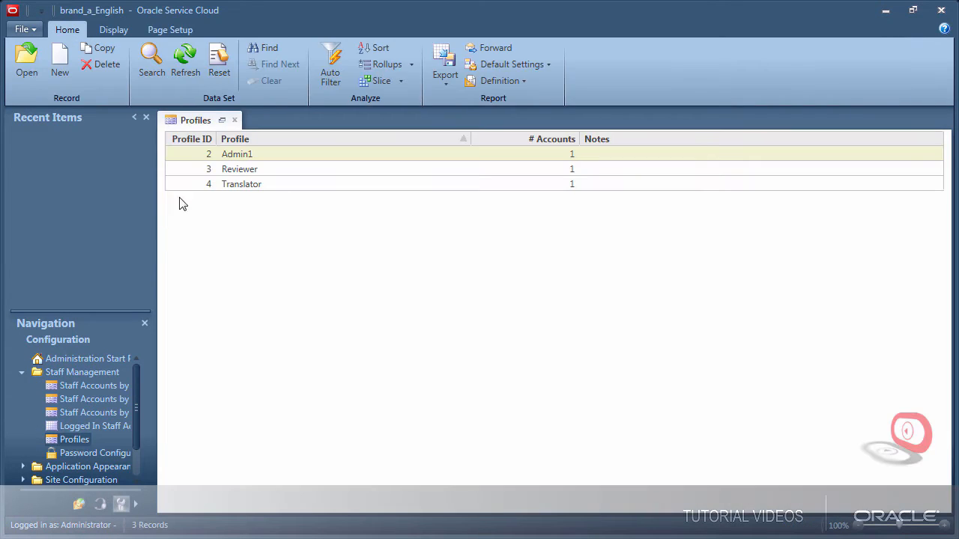
{"action": "double_click", "coordinate": [237, 153]}
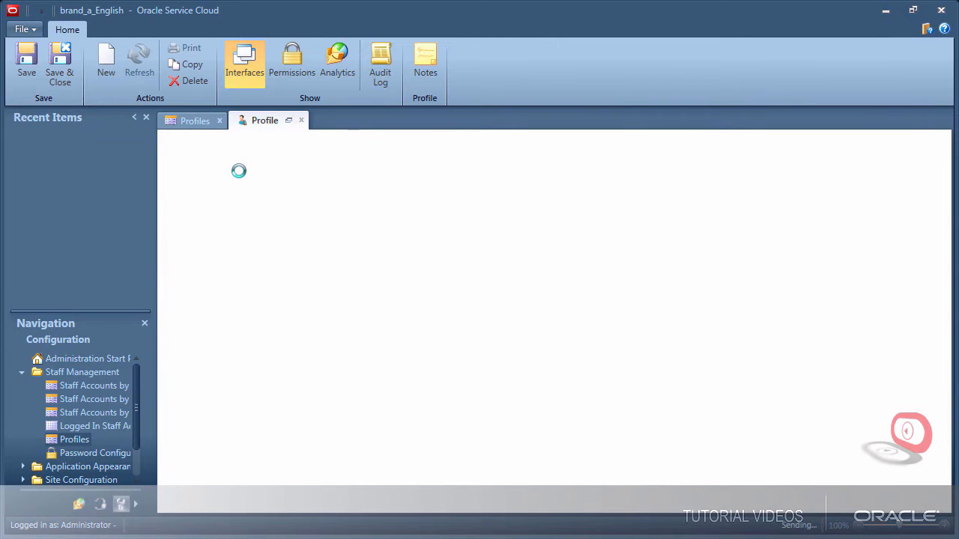
{"action": "left_click", "coordinate": [291, 62]}
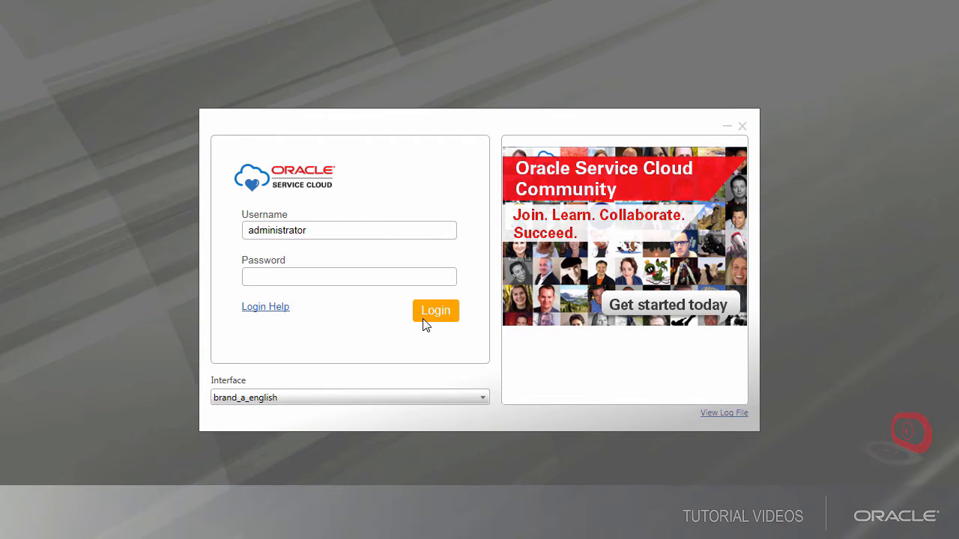
Step: Log back in, reopen the Admin1 profile, and show its Administration permissions
{"action": "left_click", "coordinate": [435, 310]}
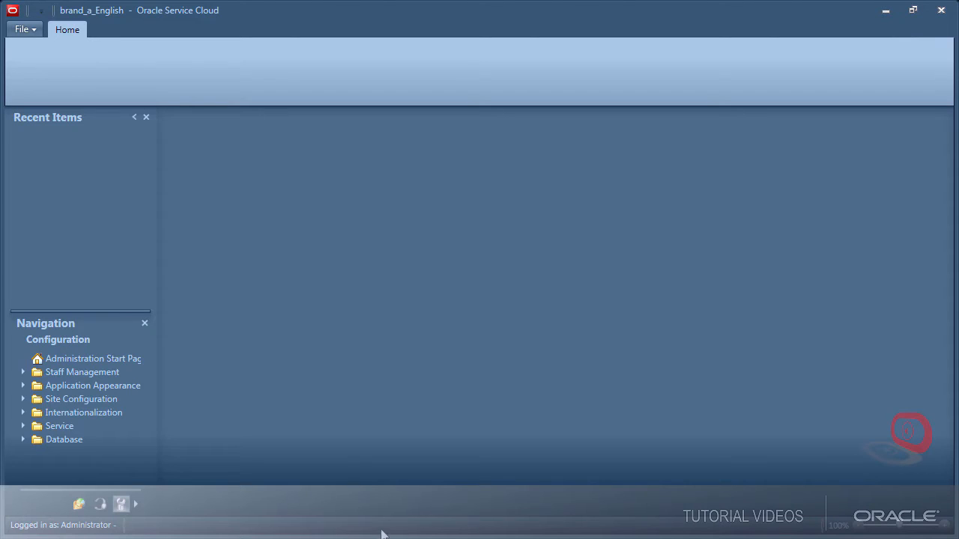
{"action": "double_click", "coordinate": [74, 439]}
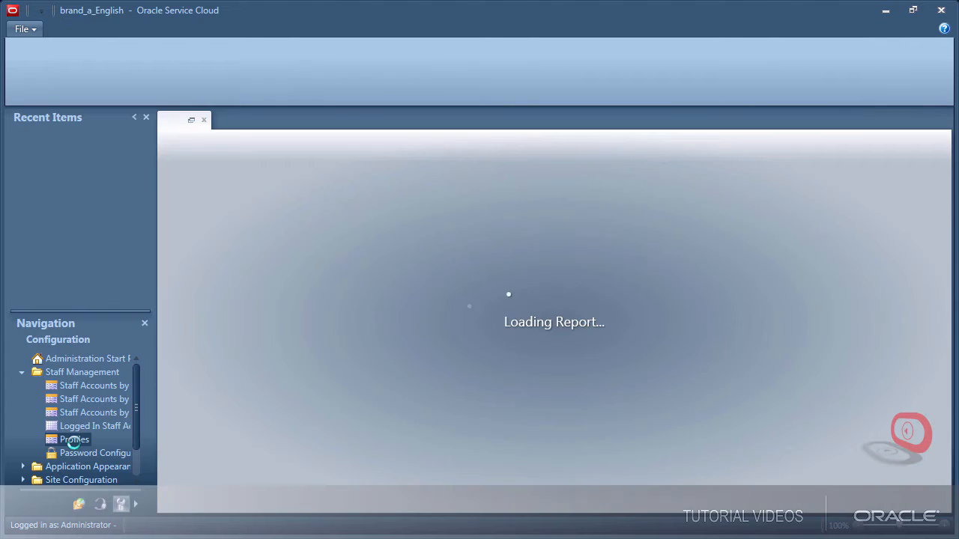
{"action": "left_click", "coordinate": [74, 439]}
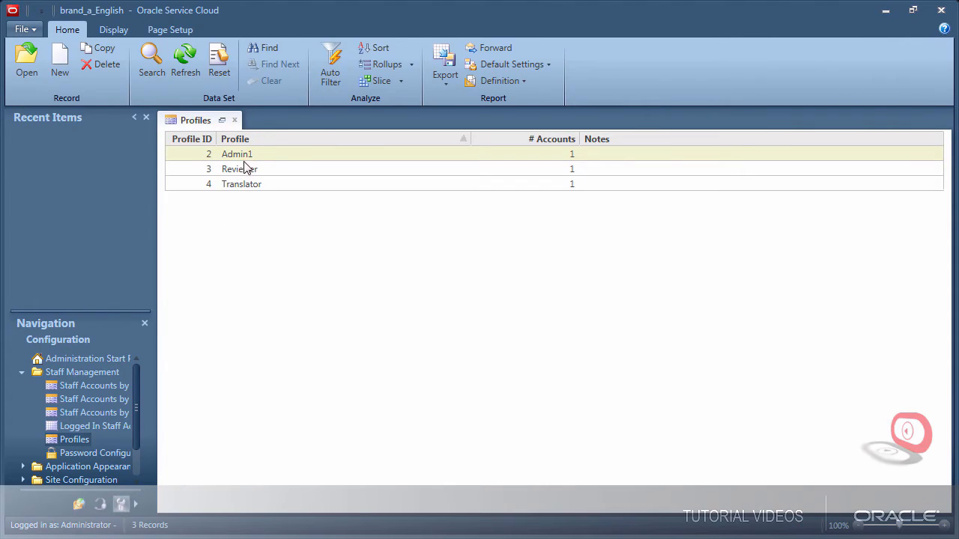
{"action": "double_click", "coordinate": [236, 154]}
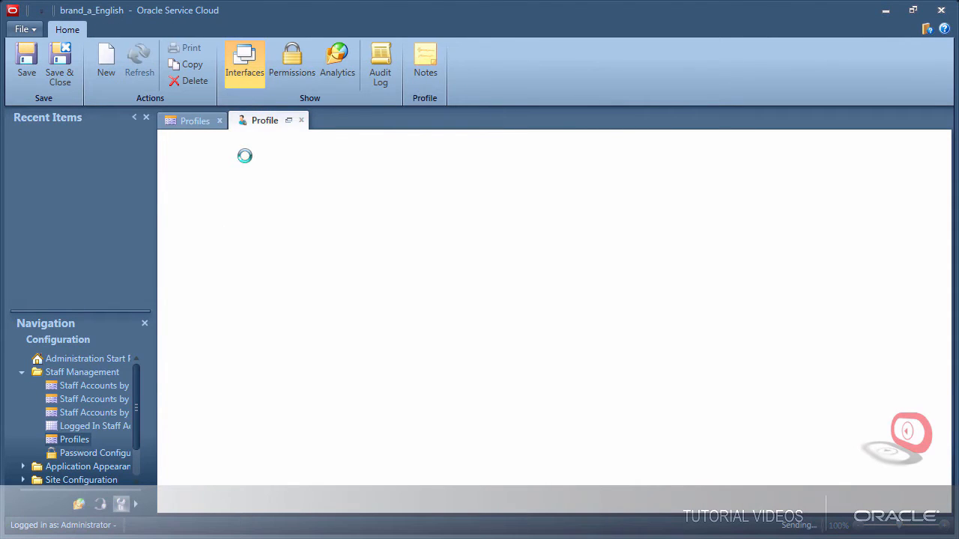
{"action": "left_click", "coordinate": [291, 64]}
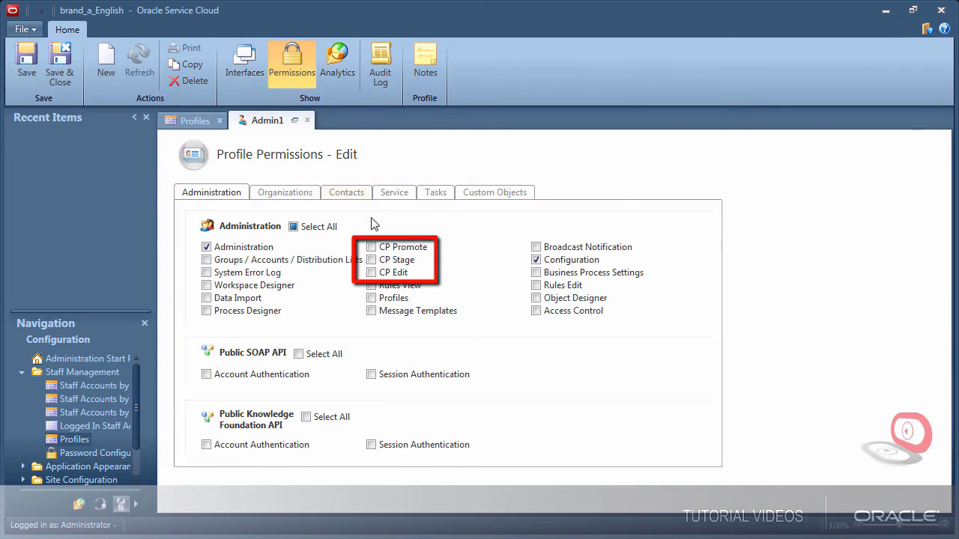
Step: Grant Admin1 CP Promote, CP Stage and CP Edit, then save and close the profile
{"action": "left_click", "coordinate": [371, 247]}
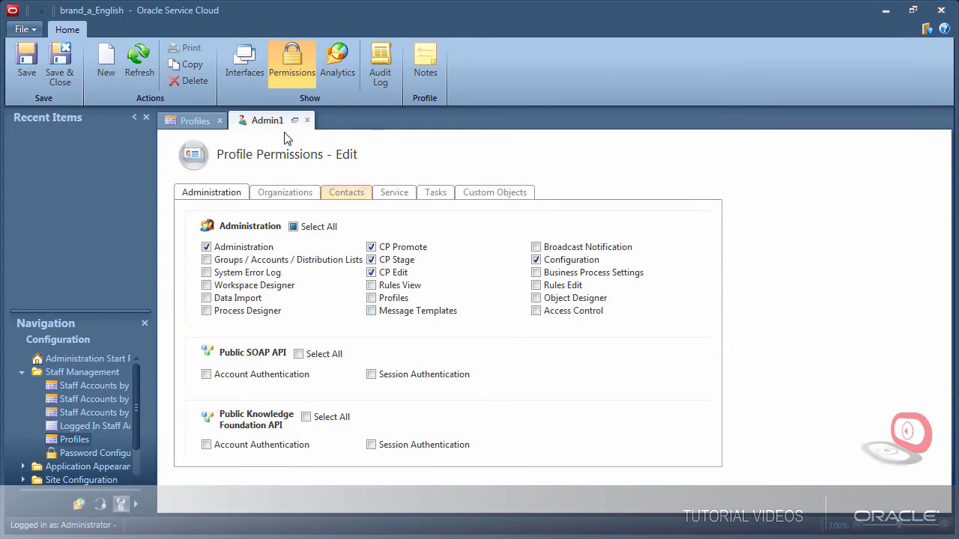
{"action": "left_click", "coordinate": [20, 29]}
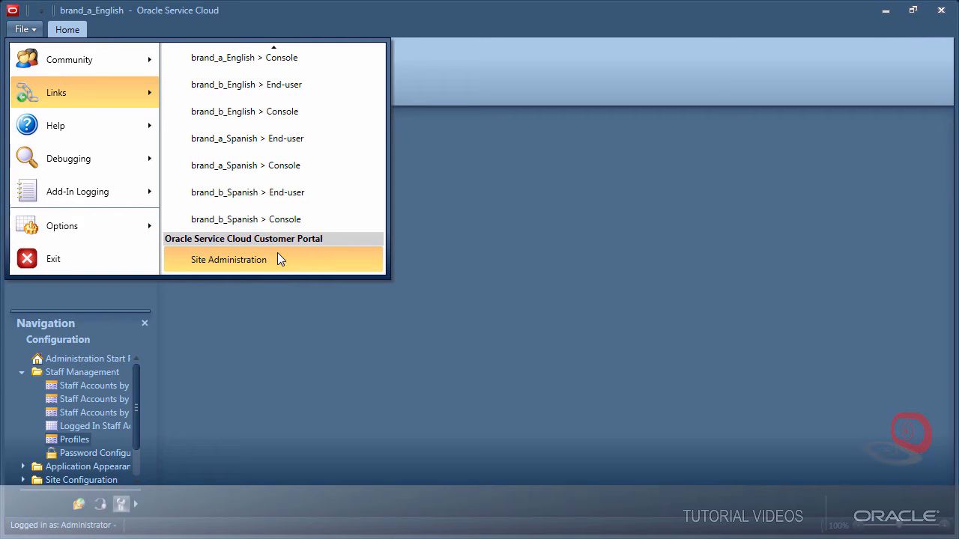
Step: Select the host name brand-a-english.qb.lan in the browser address bar
{"action": "left_click", "coordinate": [229, 259]}
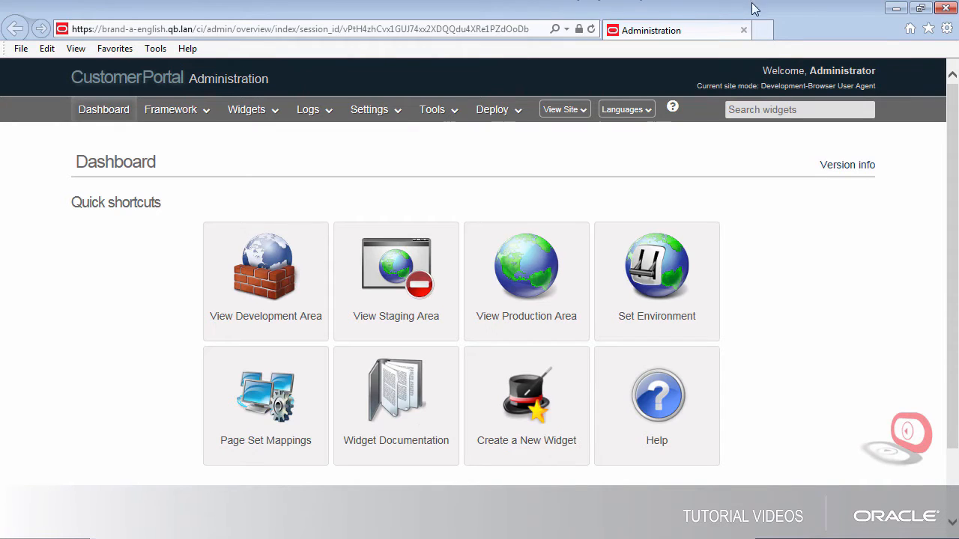
{"action": "mouse_move", "coordinate": [135, 6]}
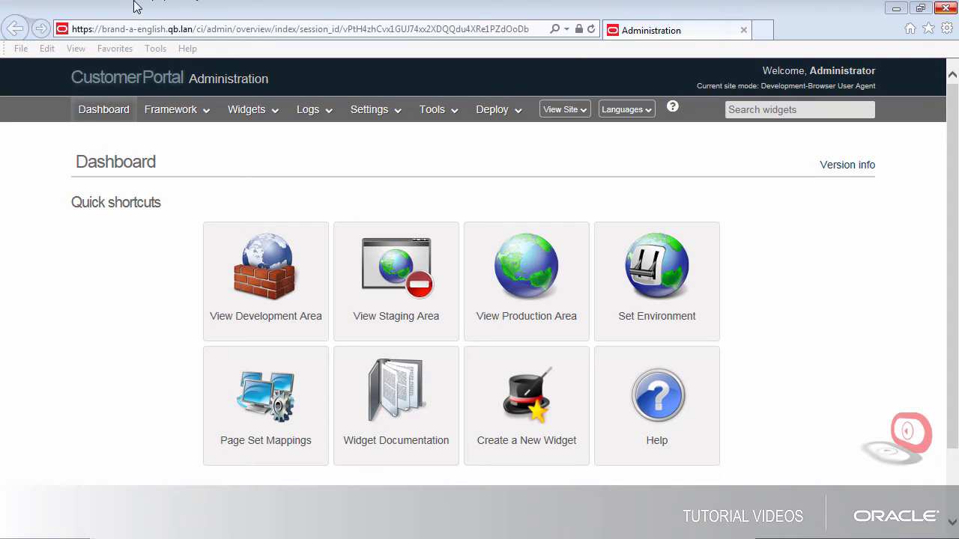
{"action": "left_click", "coordinate": [180, 29]}
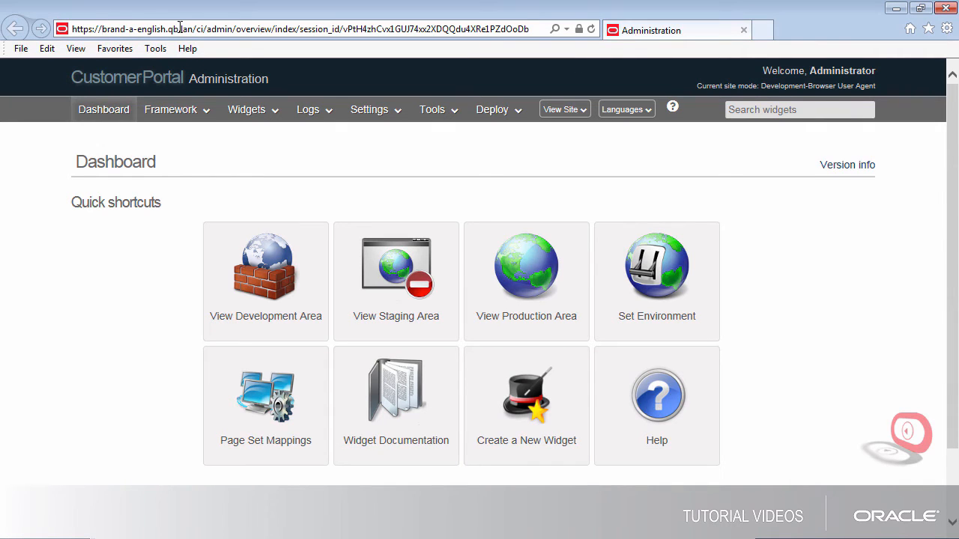
{"action": "double_click", "coordinate": [146, 29]}
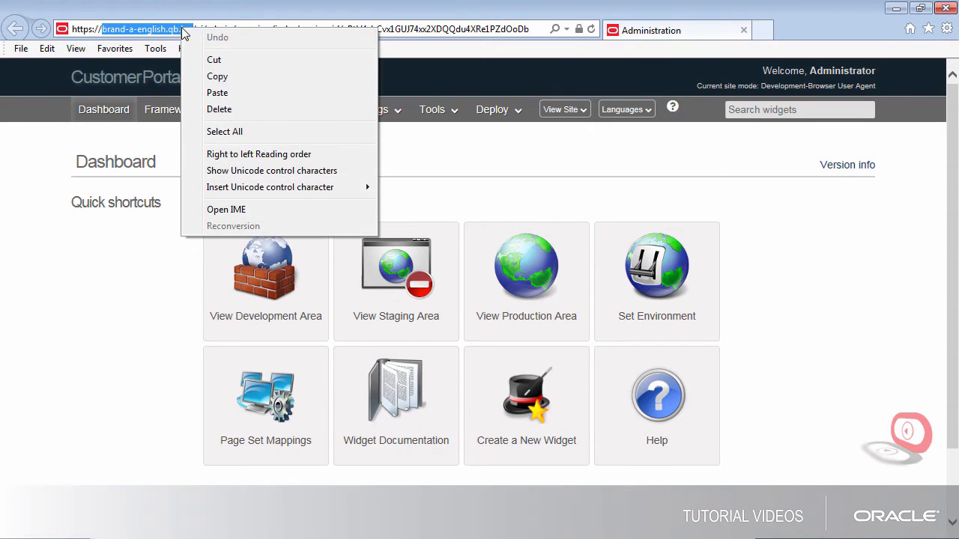
{"action": "mouse_move", "coordinate": [233, 81]}
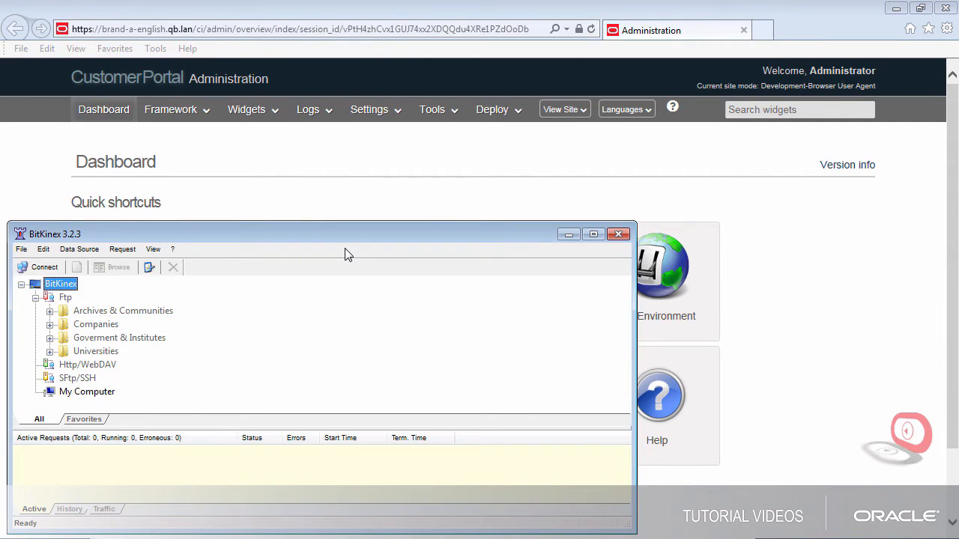
Step: Create a new Http/WebDAV data source under the Http/WebDAV node
{"action": "left_click", "coordinate": [87, 364]}
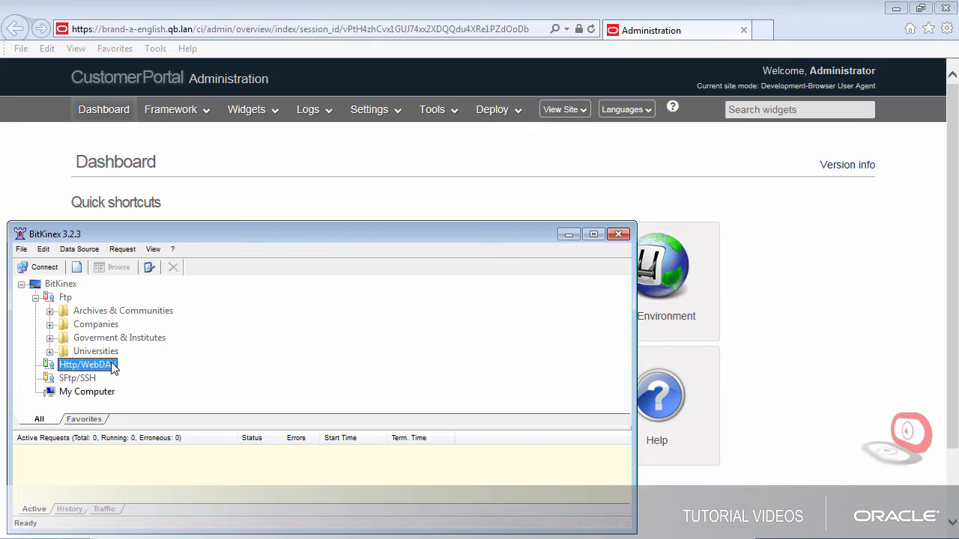
{"action": "left_click", "coordinate": [79, 248]}
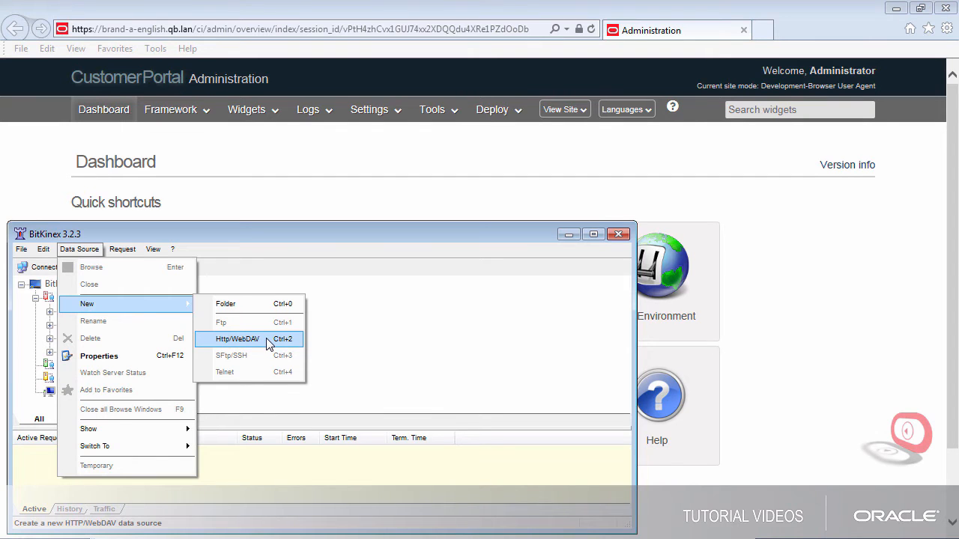
{"action": "left_click", "coordinate": [237, 339]}
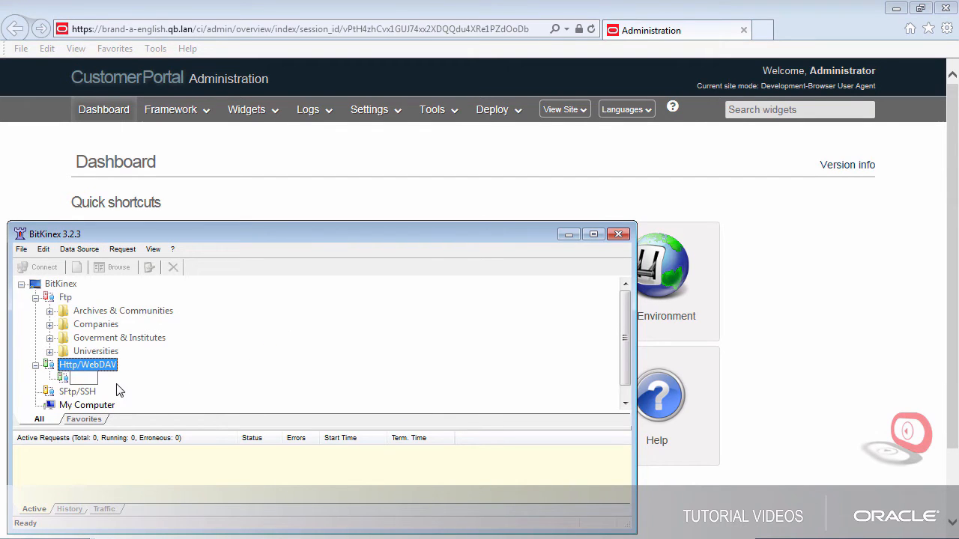
Step: Name the source brand-a-english.qb.lan, use Admin1 credentials, default directory /dav, and connect
{"action": "right_click", "coordinate": [84, 378]}
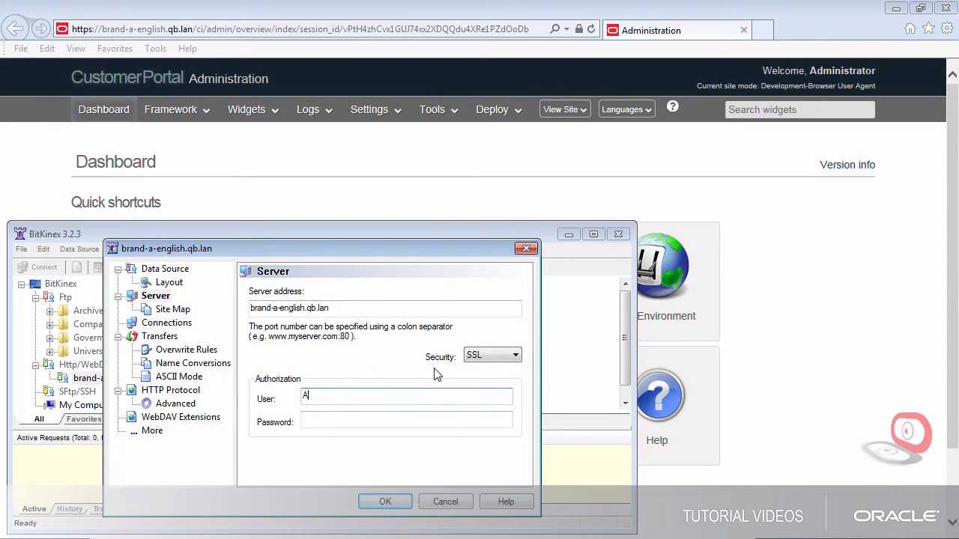
{"action": "type", "text": "dmin1"}
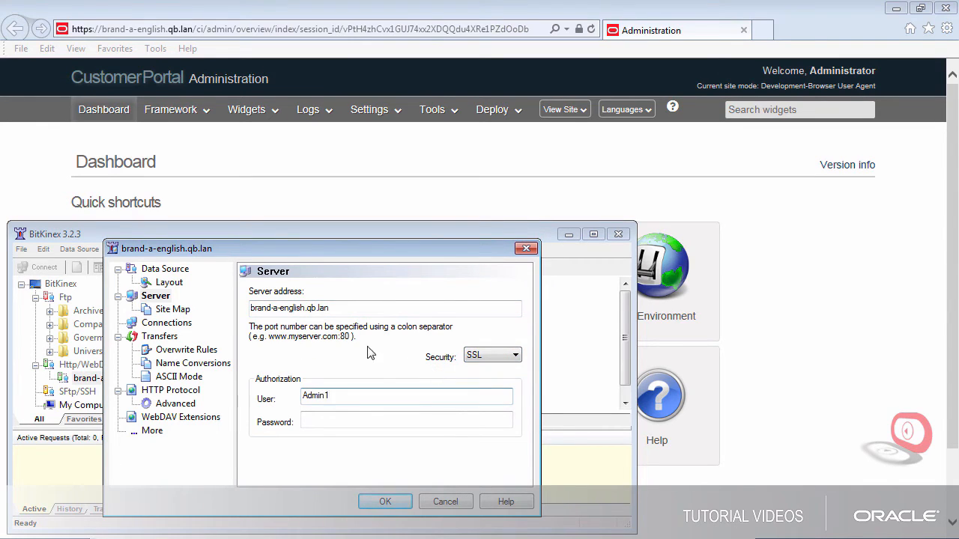
{"action": "type", "text": "•••"}
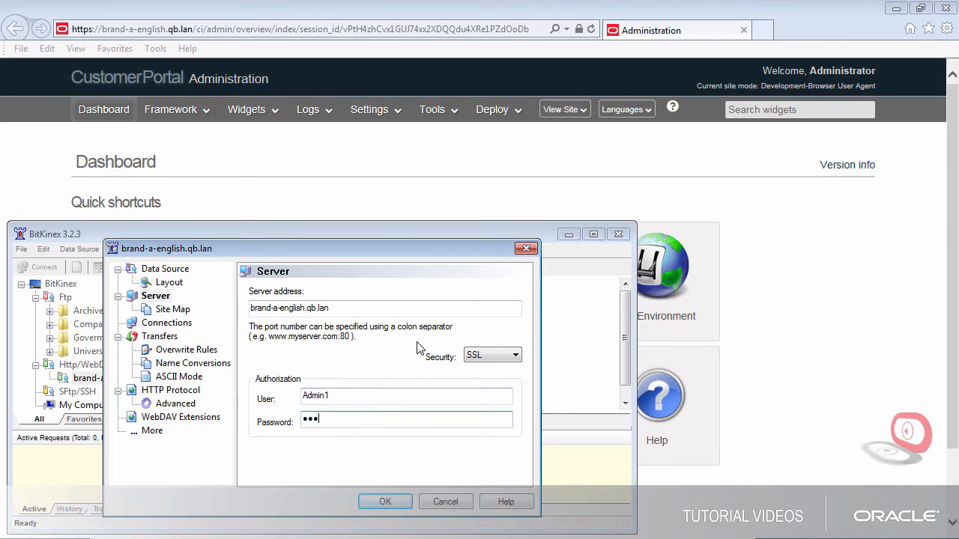
{"action": "left_click", "coordinate": [164, 269]}
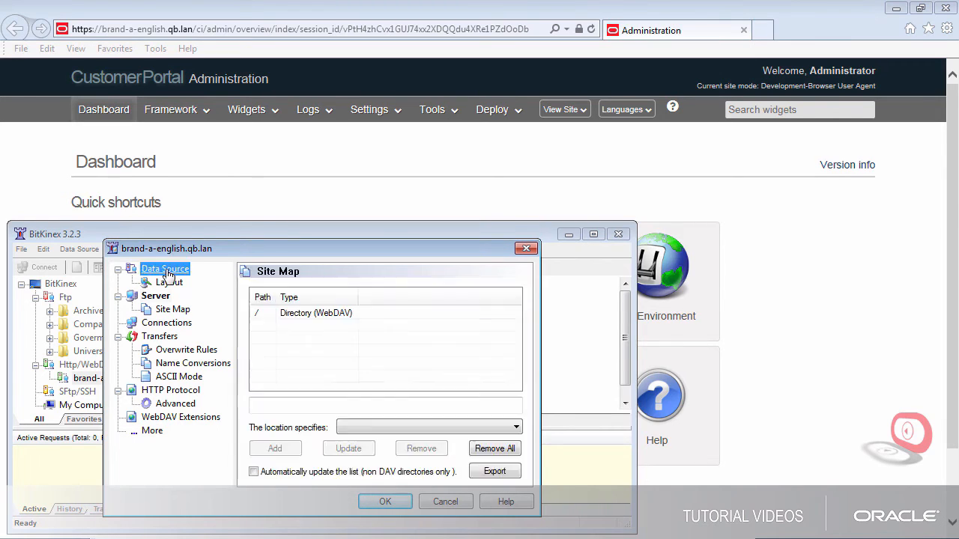
{"action": "left_click", "coordinate": [165, 269]}
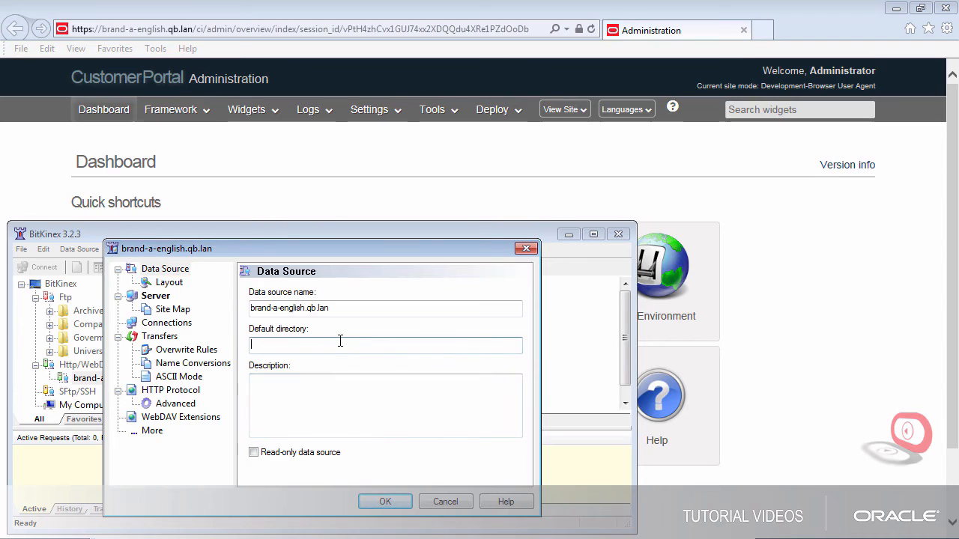
{"action": "type", "text": "/dav"}
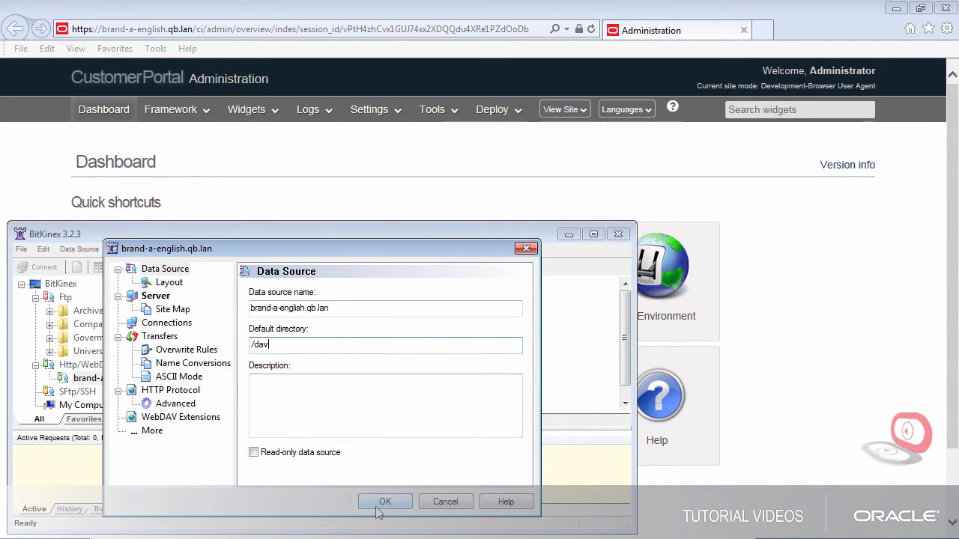
{"action": "left_click", "coordinate": [385, 501]}
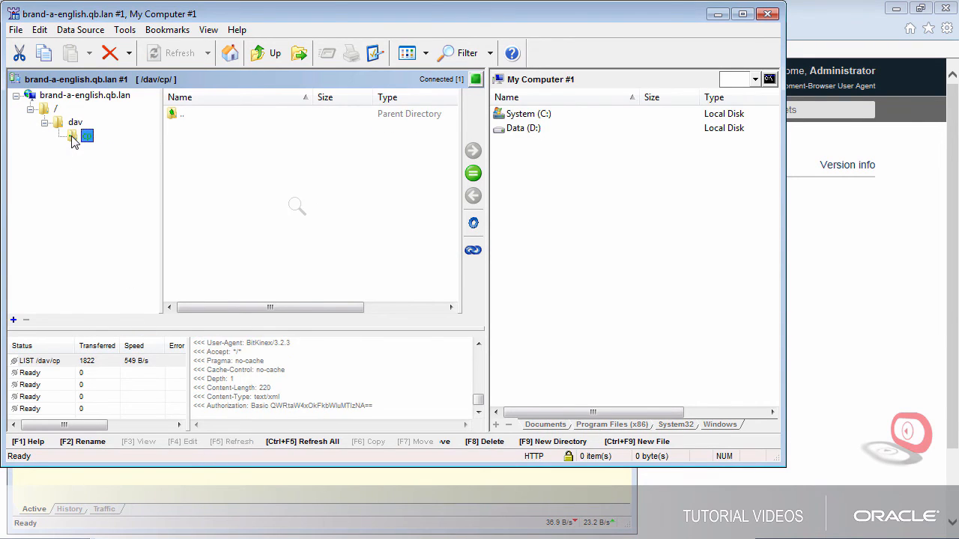
Step: Expand /dav/cp on the server, select its customer folder, and show local drive C:
{"action": "left_click", "coordinate": [72, 135]}
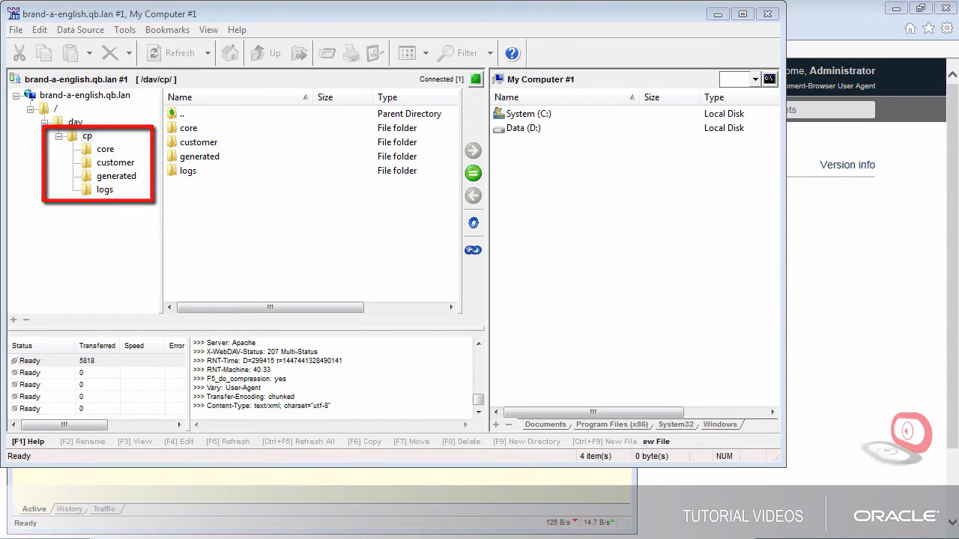
{"action": "left_click", "coordinate": [199, 142]}
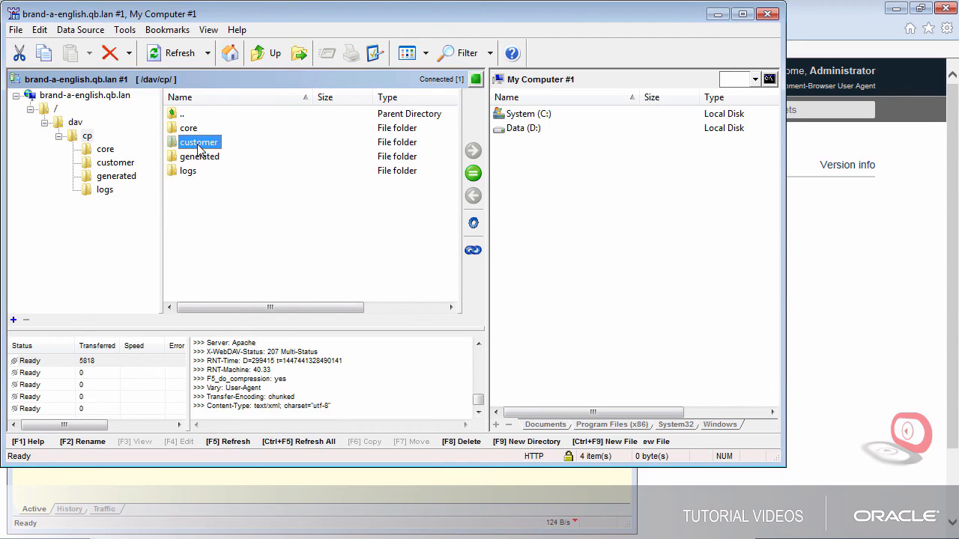
{"action": "right_click", "coordinate": [198, 141]}
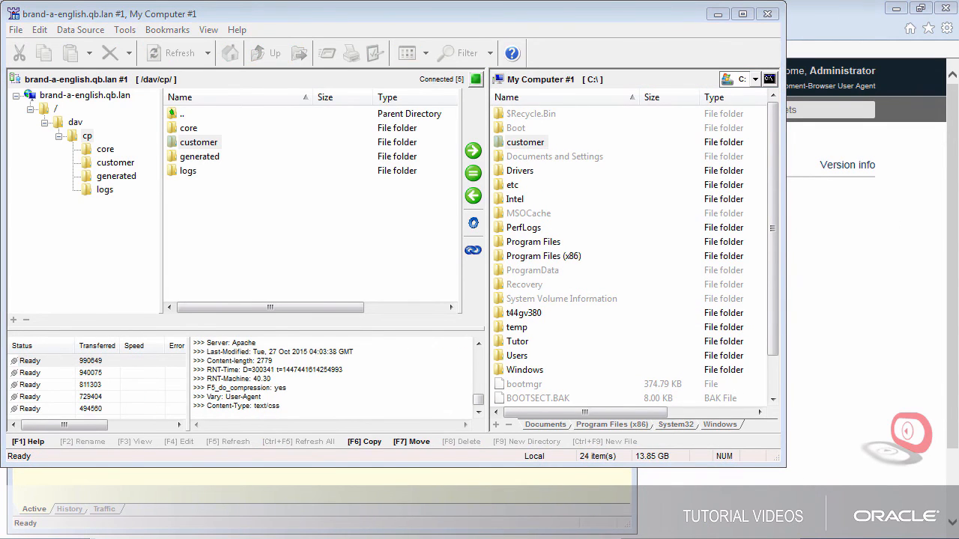
{"action": "left_click", "coordinate": [209, 29]}
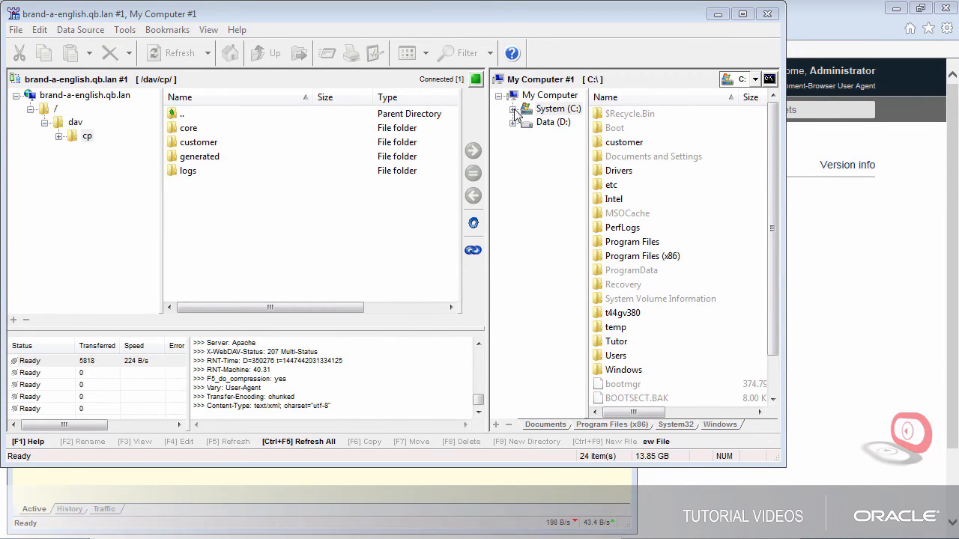
Step: Copy the local C:\etc\customer folder and paste it into the server's cp folder
{"action": "left_click", "coordinate": [629, 113]}
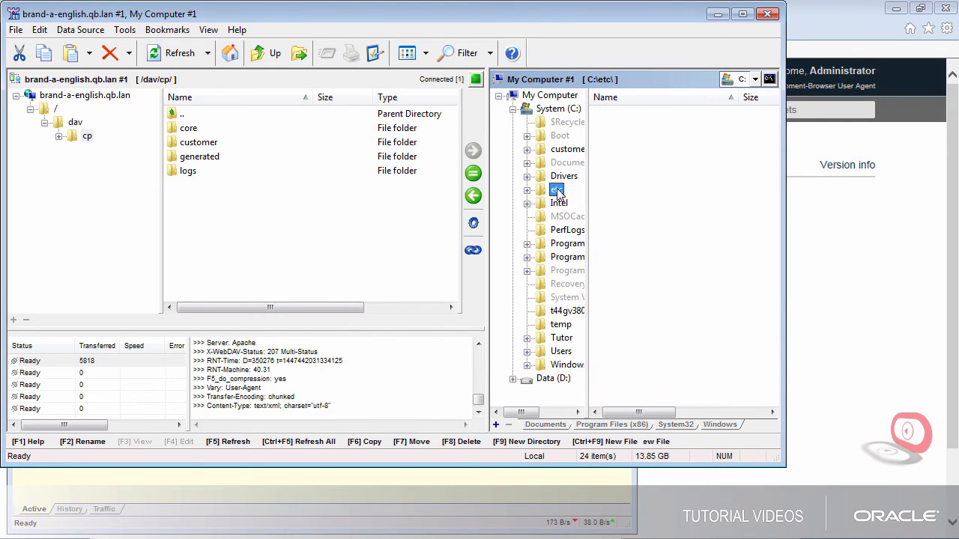
{"action": "left_click", "coordinate": [559, 189]}
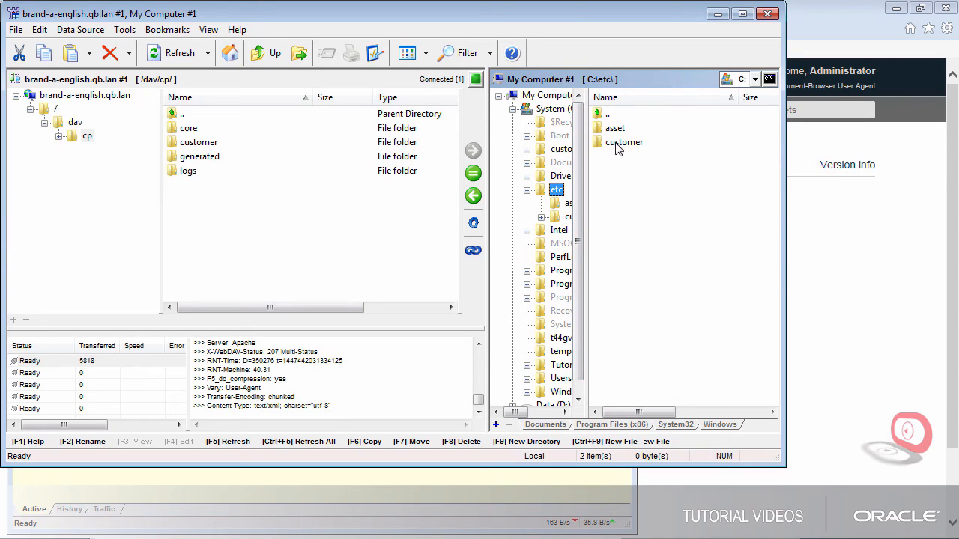
{"action": "mouse_move", "coordinate": [624, 142]}
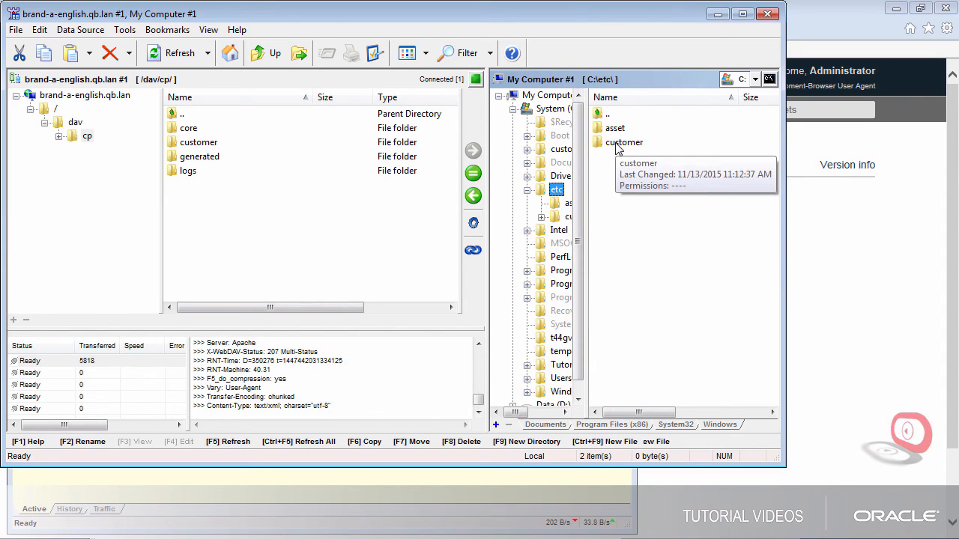
{"action": "right_click", "coordinate": [624, 142]}
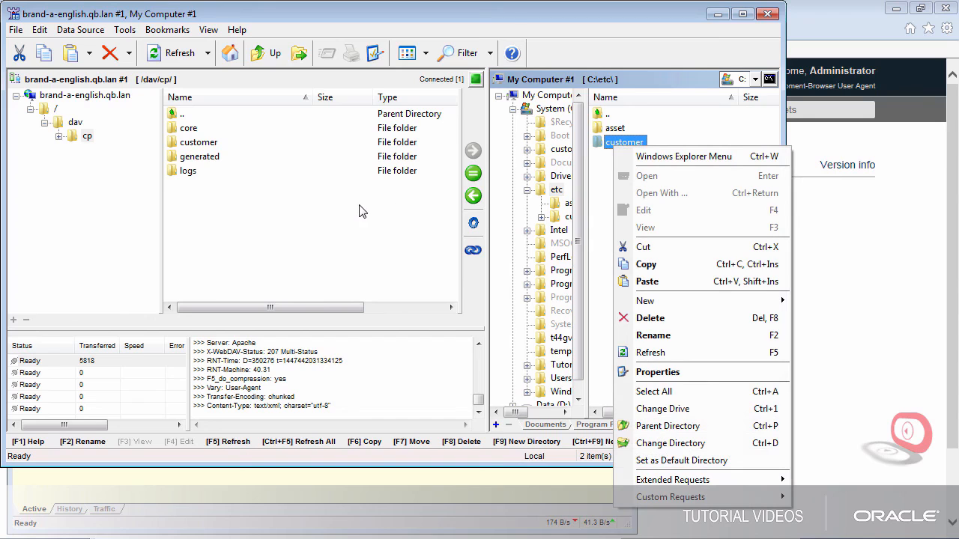
{"action": "left_click", "coordinate": [358, 243]}
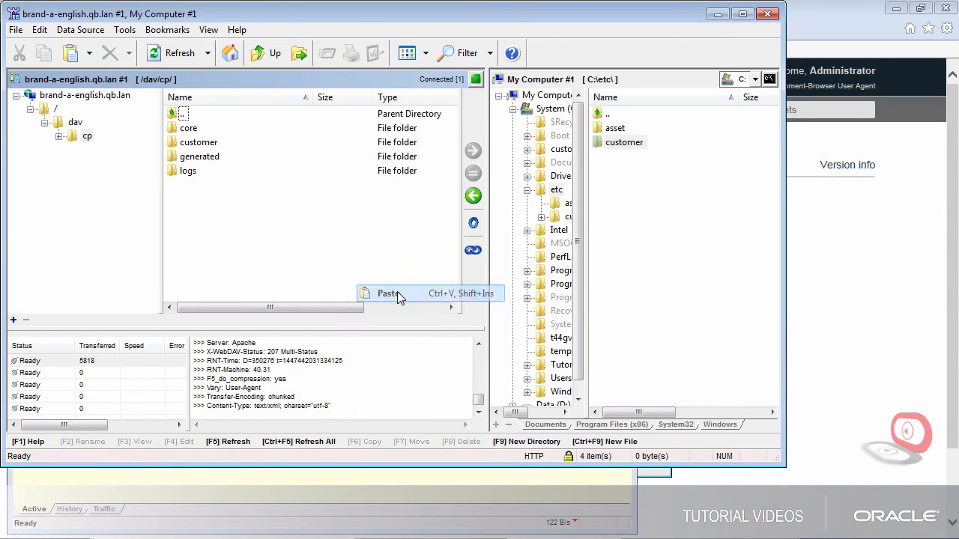
{"action": "left_click", "coordinate": [388, 293]}
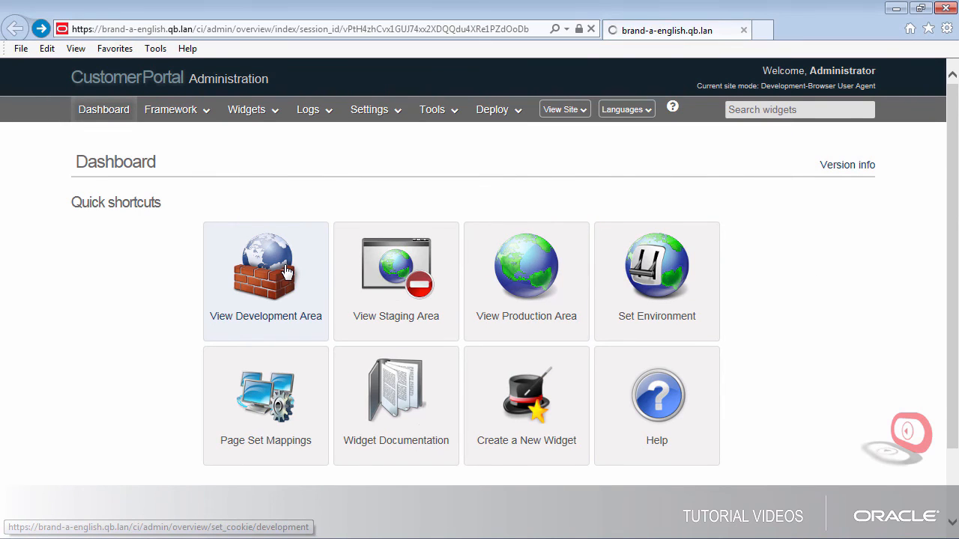
Step: Load the development area's Support Home page from the View Development Area shortcut
{"action": "left_click", "coordinate": [265, 270]}
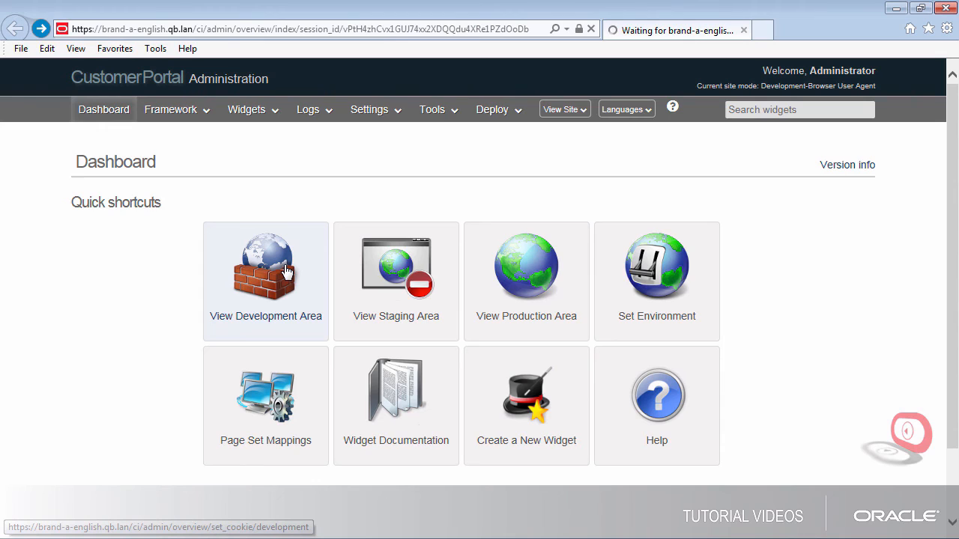
{"action": "left_click", "coordinate": [265, 266]}
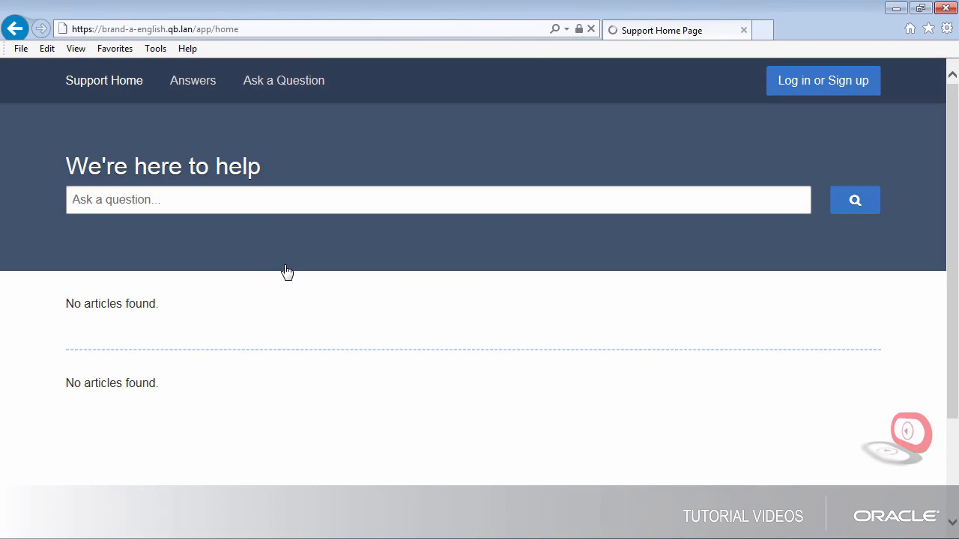